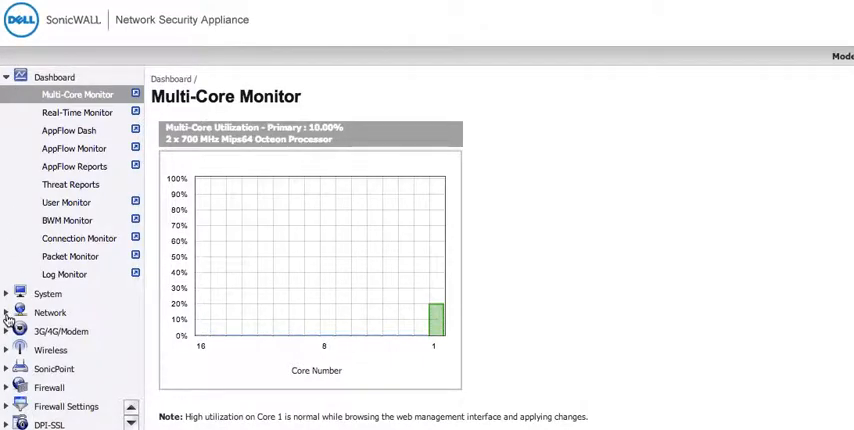
Open the Network Interfaces page listing X0 LAN, X1 WAN, X2 and W0 WLAN
{"action": "left_click", "coordinate": [49, 313]}
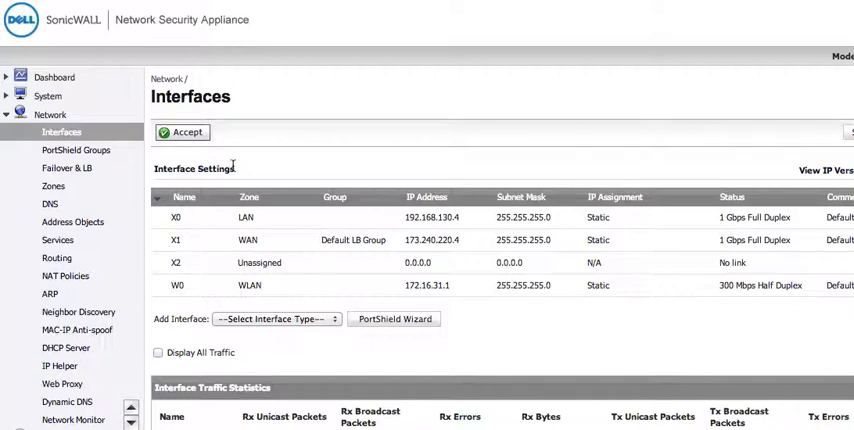
{"action": "mouse_move", "coordinate": [130, 171]}
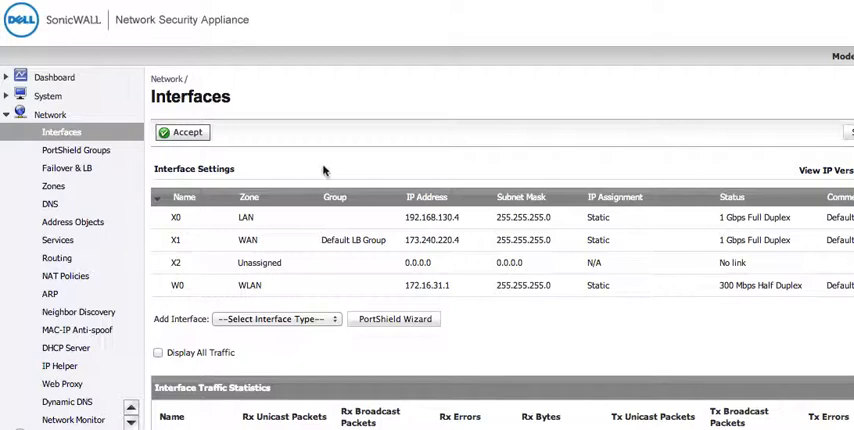
{"action": "scroll", "scroll_direction": "down", "scroll_amount": 3}
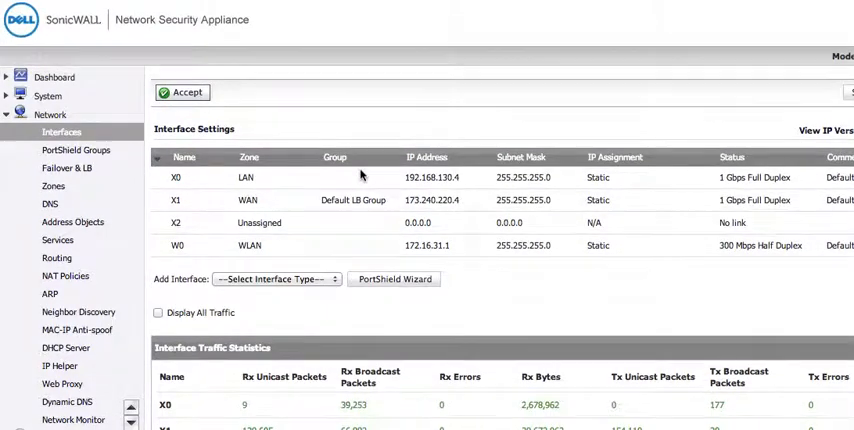
{"action": "scroll", "scroll_direction": "down", "scroll_amount": 3}
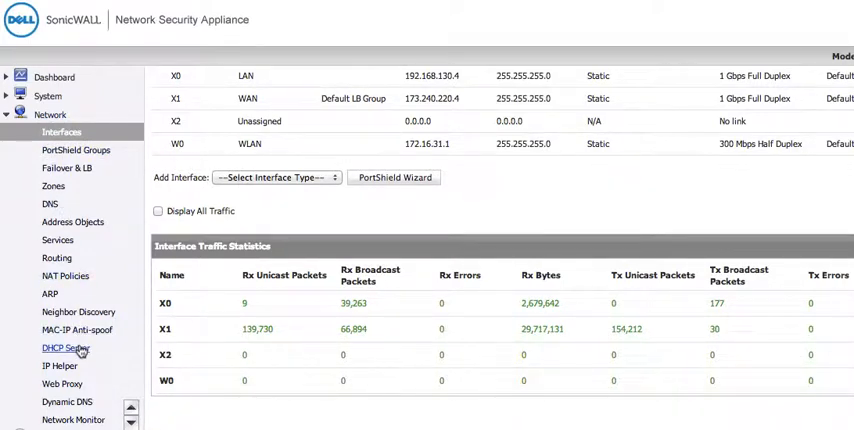
Open Network > DHCP Server to view the enabled 172.16.31.2–172.16.31.254 scope on W0
{"action": "left_click", "coordinate": [66, 348]}
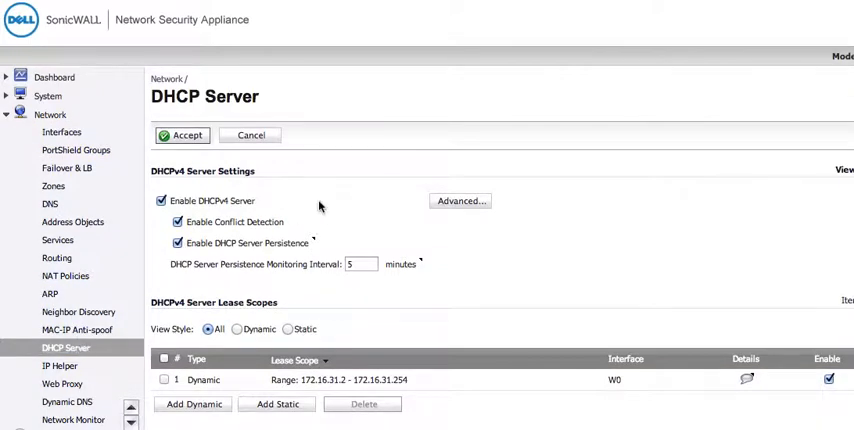
{"action": "mouse_move", "coordinate": [365, 207]}
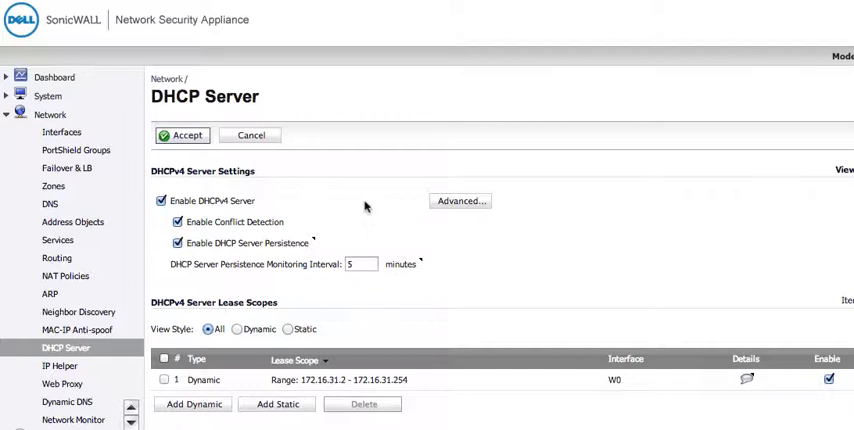
{"action": "mouse_move", "coordinate": [292, 222]}
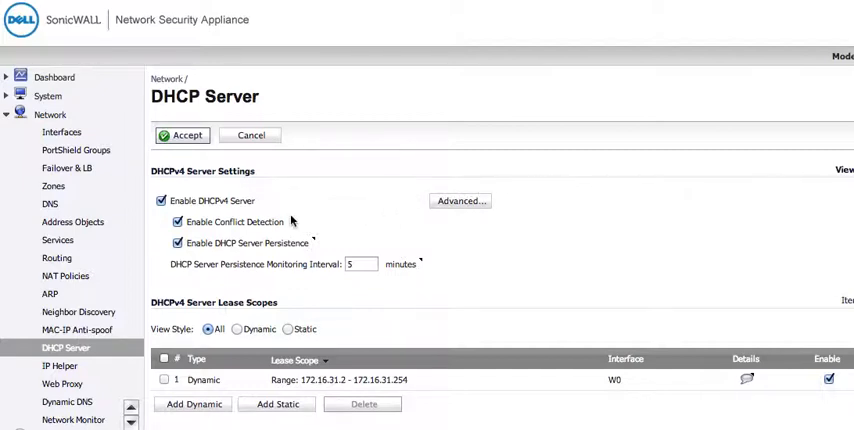
{"action": "mouse_move", "coordinate": [578, 184]}
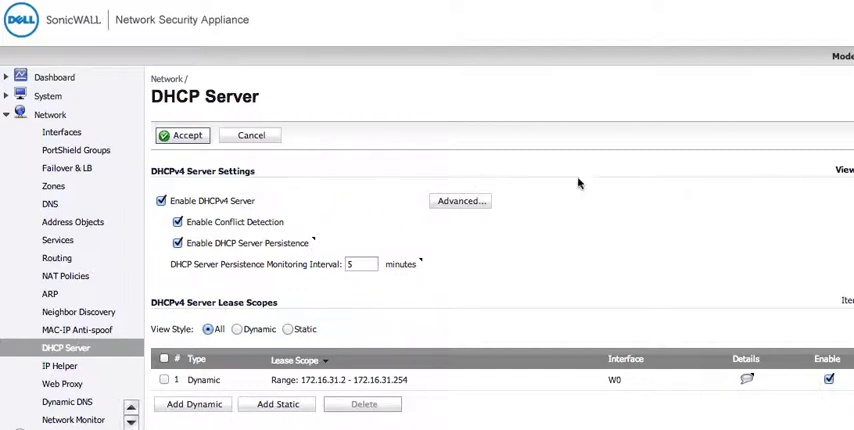
{"action": "scroll", "scroll_direction": "down", "scroll_amount": 3}
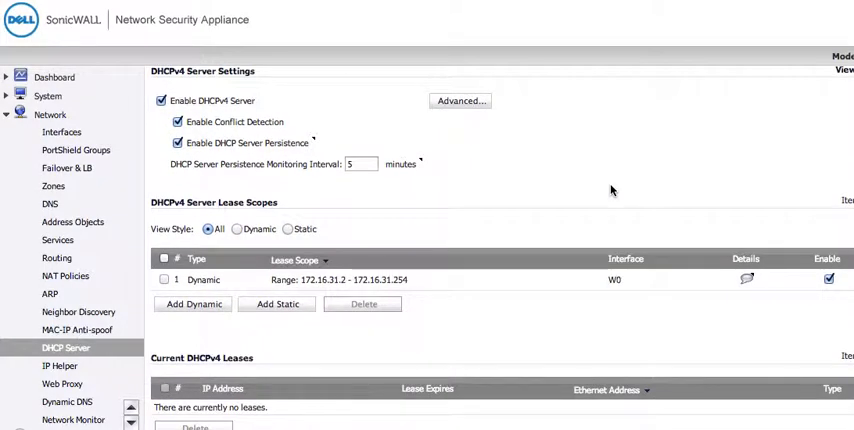
{"action": "mouse_move", "coordinate": [548, 198]}
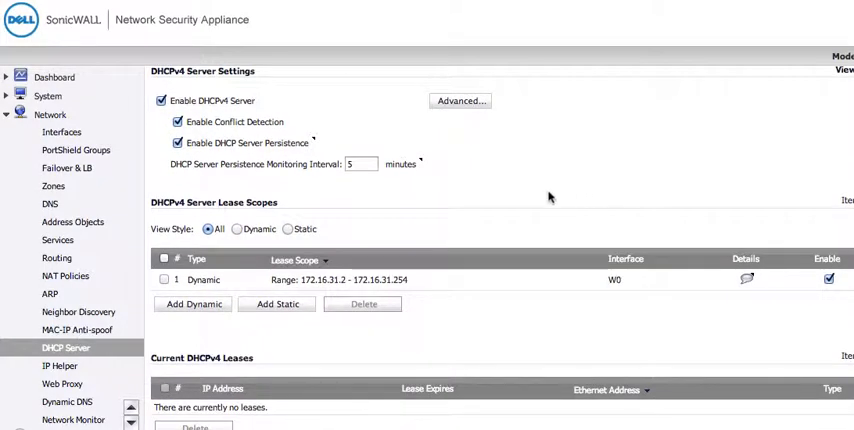
{"action": "mouse_move", "coordinate": [452, 196]}
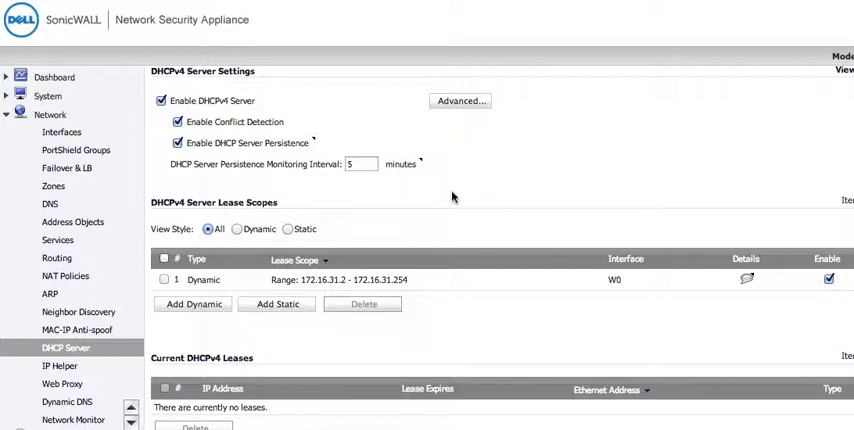
{"action": "mouse_move", "coordinate": [371, 232]}
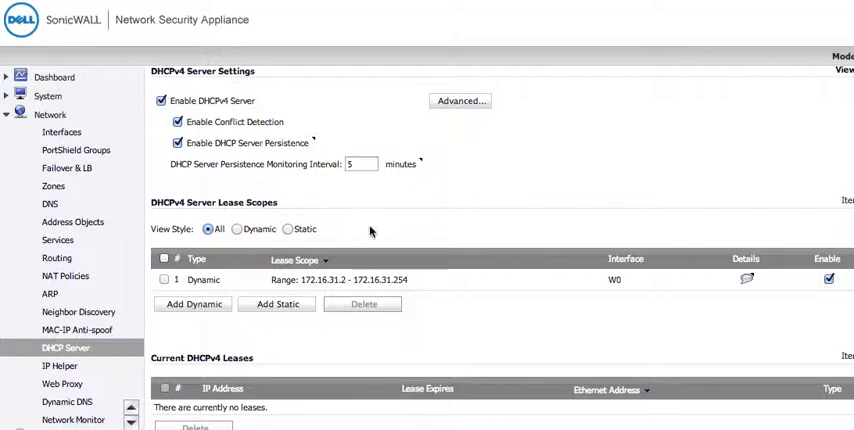
{"action": "scroll", "scroll_direction": "down", "scroll_amount": 3}
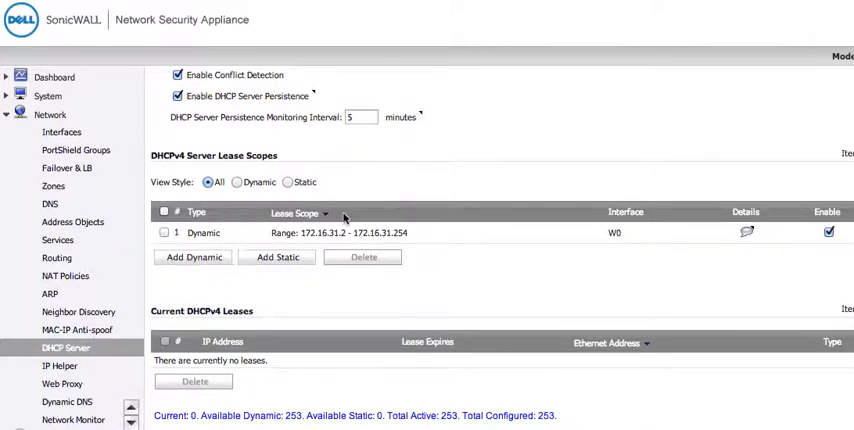
{"action": "mouse_move", "coordinate": [423, 238]}
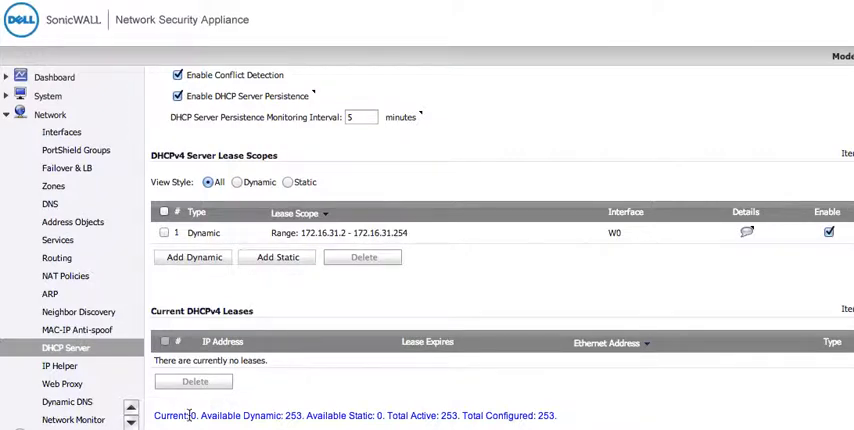
{"action": "mouse_move", "coordinate": [390, 167]}
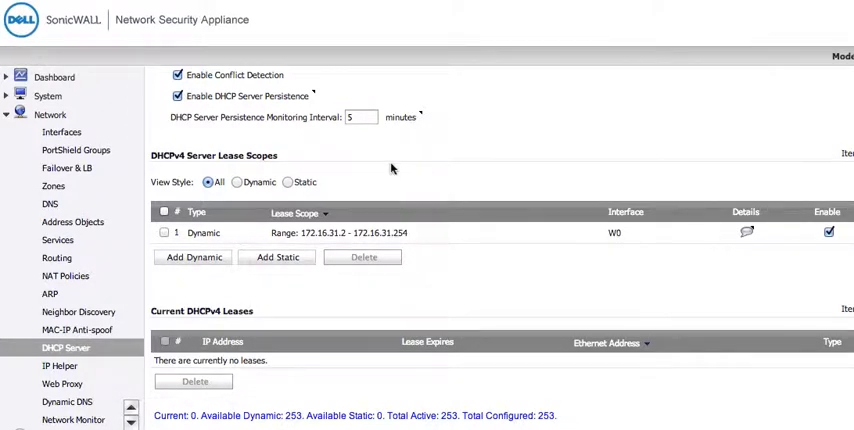
{"action": "mouse_move", "coordinate": [330, 271]}
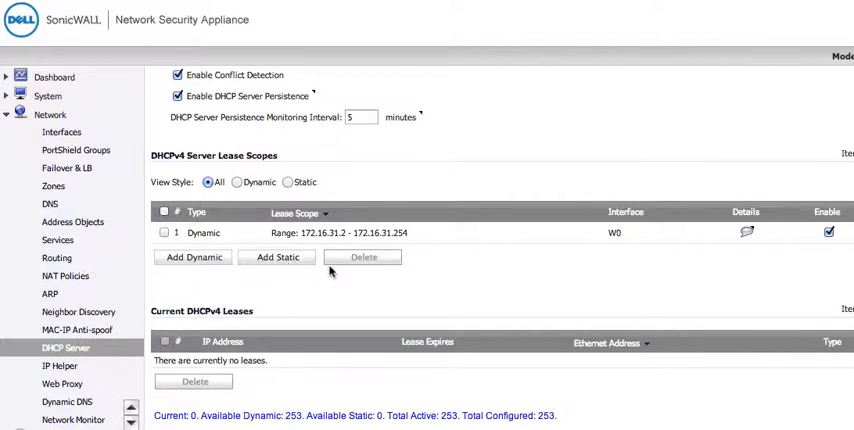
{"action": "mouse_move", "coordinate": [261, 394]}
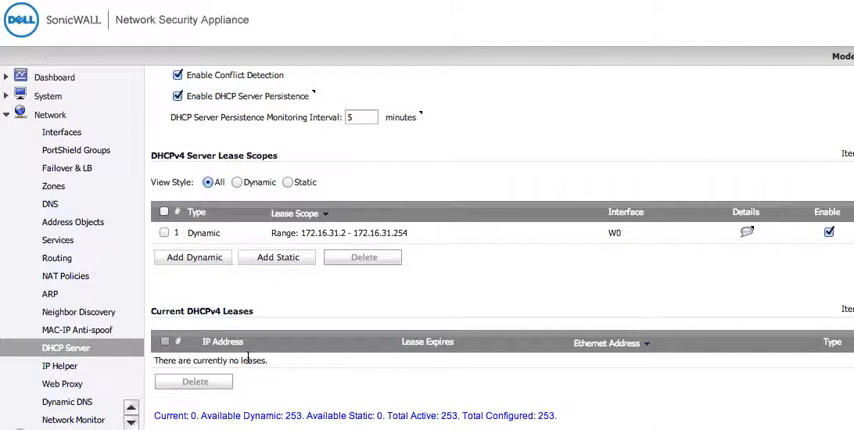
{"action": "mouse_move", "coordinate": [258, 339]}
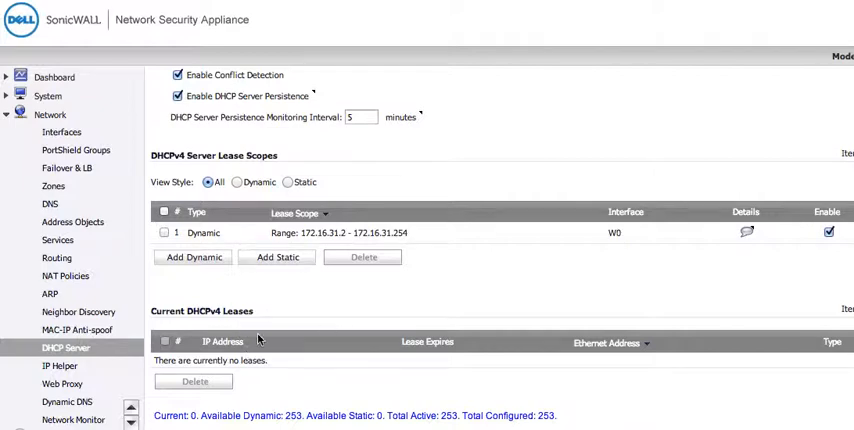
{"action": "mouse_move", "coordinate": [313, 318]}
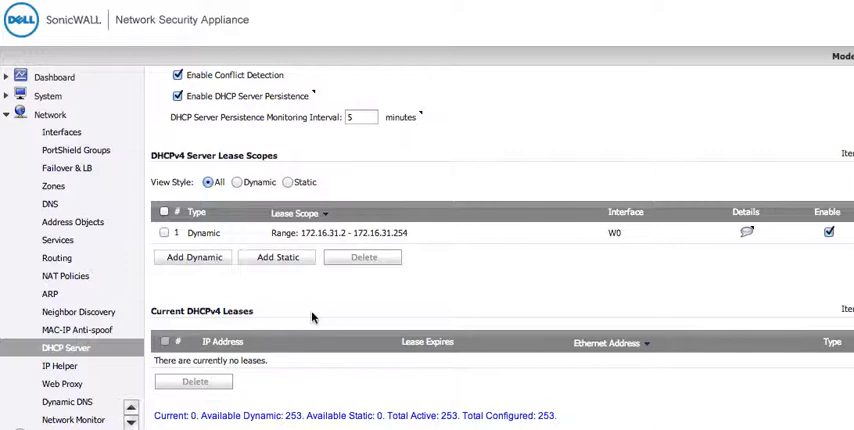